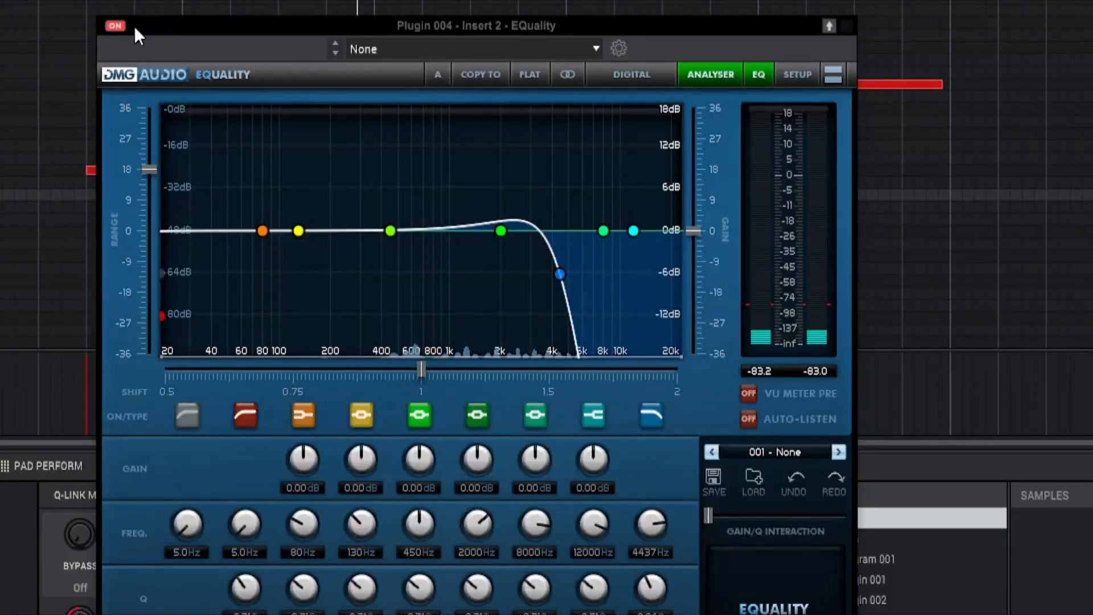
# Step: Nudge the blue low-pass node left, lowering the cutoff from 4437 Hz to 4319 Hz
pyautogui.click(115, 25)
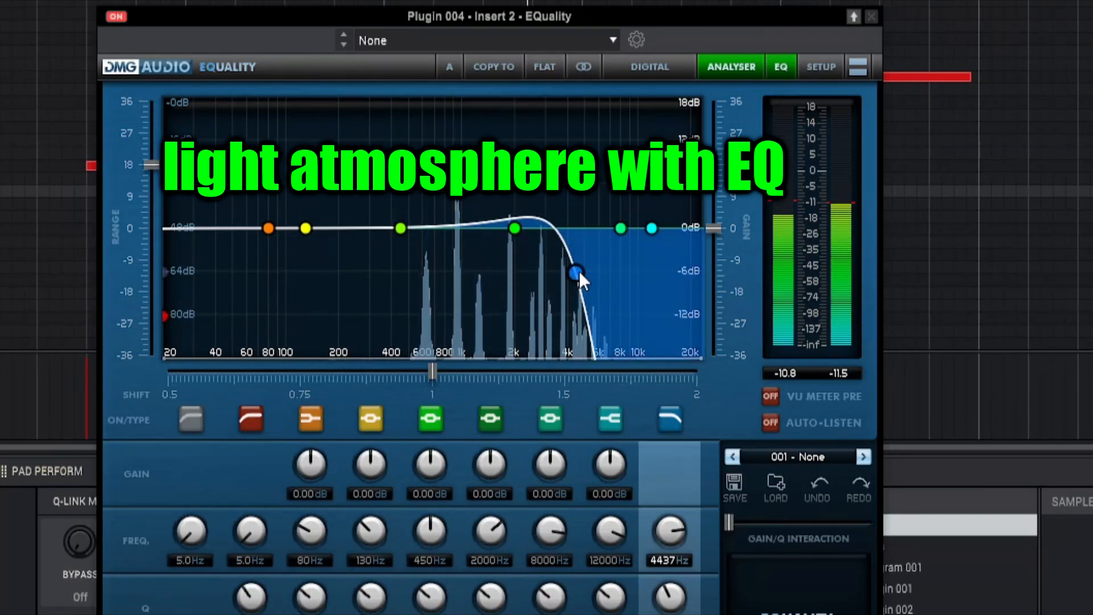
pyautogui.moveTo(577, 272); pyautogui.dragTo(577, 268)
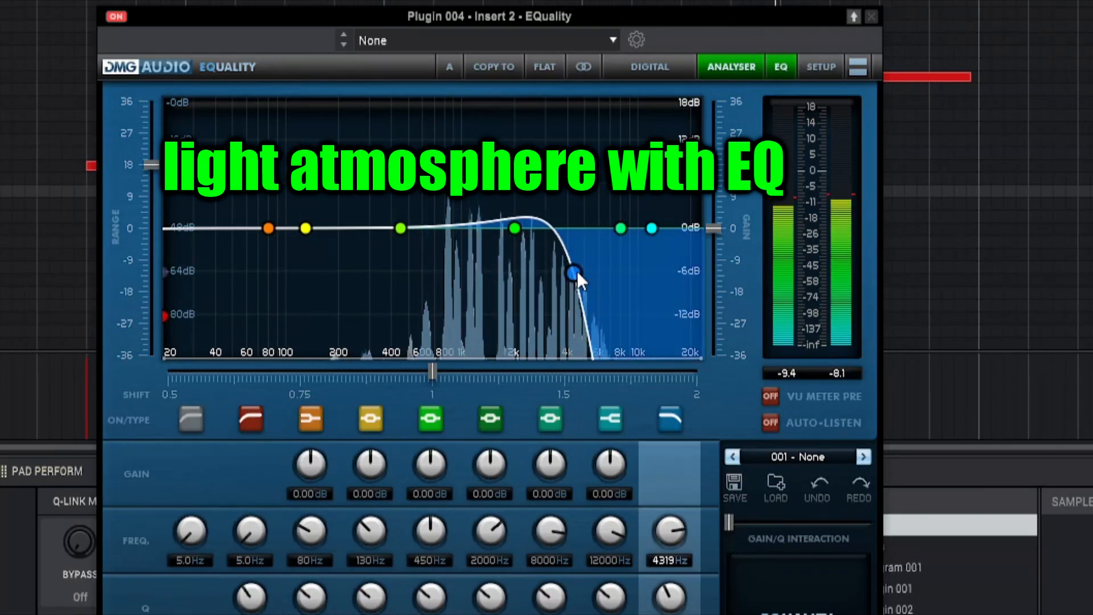